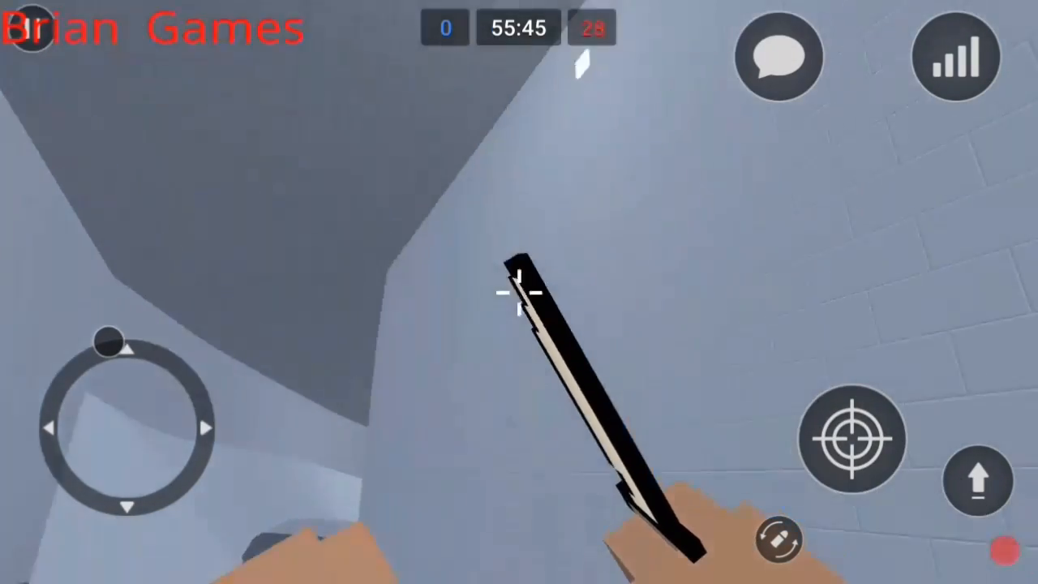
pyautogui.moveTo(519, 292)
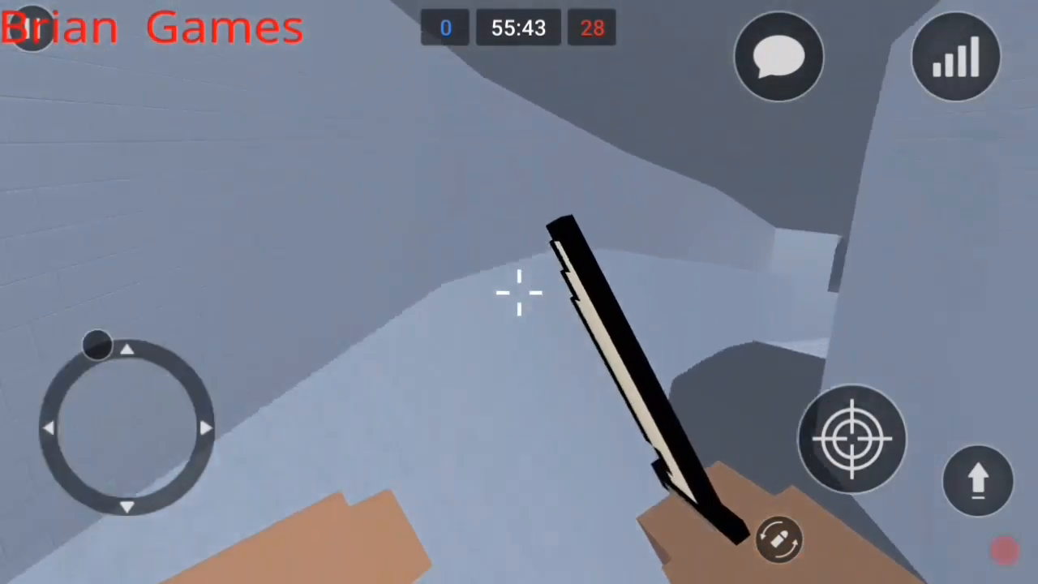